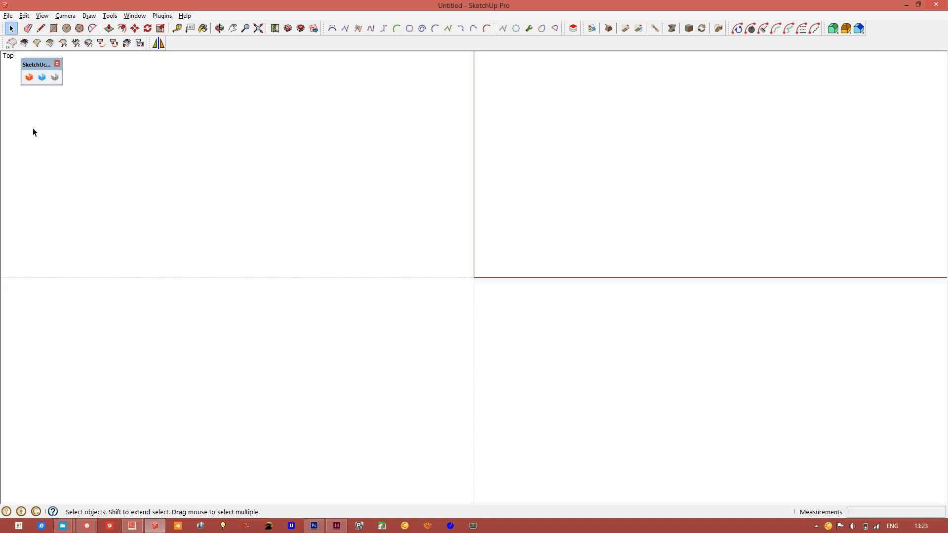
{"action": "mouse_move", "coordinate": [28, 78]}
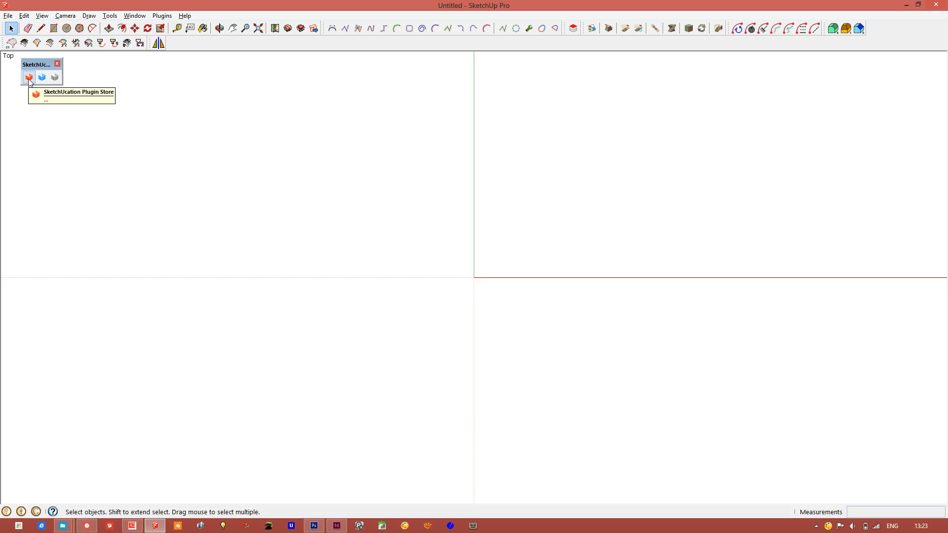
Bring up the SketchUcation Plugin Store and search it for 'roto'
{"action": "left_click", "coordinate": [28, 77]}
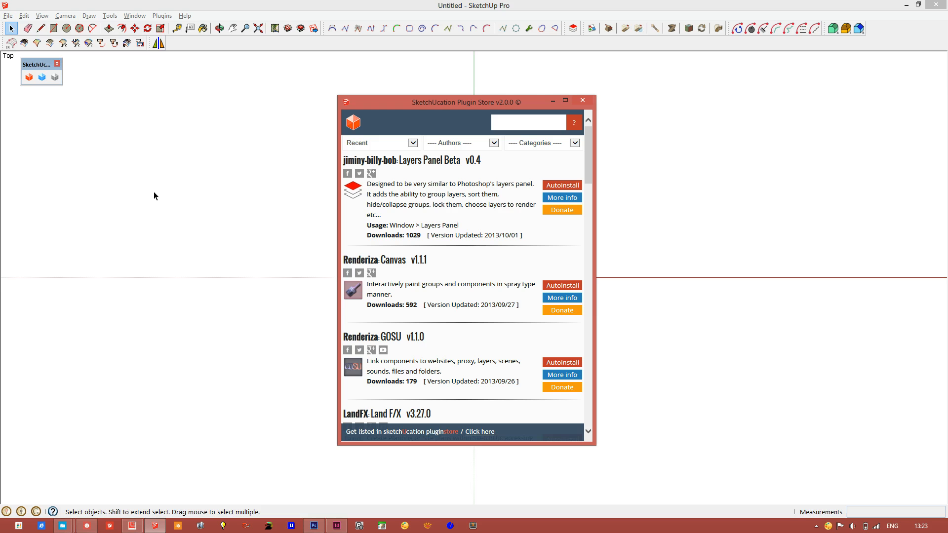
{"action": "mouse_move", "coordinate": [310, 131]}
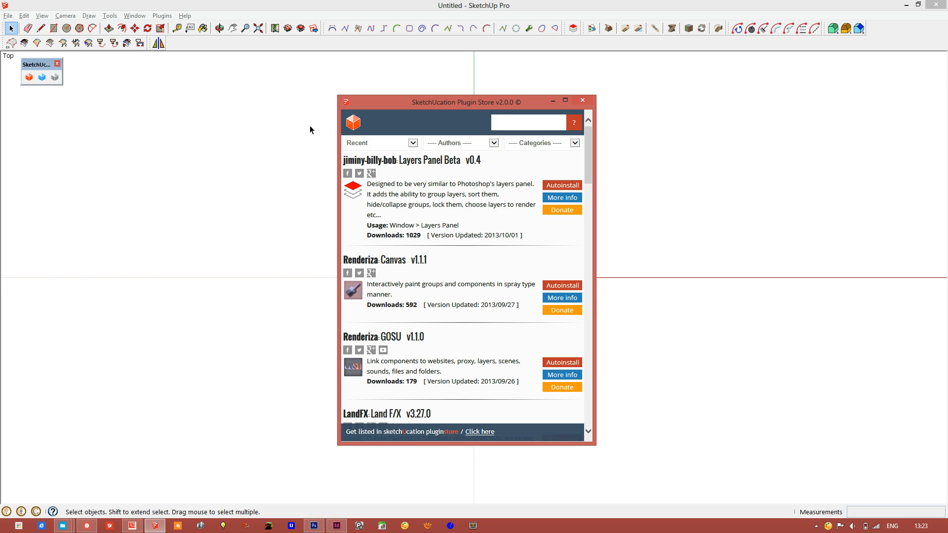
{"action": "left_click", "coordinate": [528, 122]}
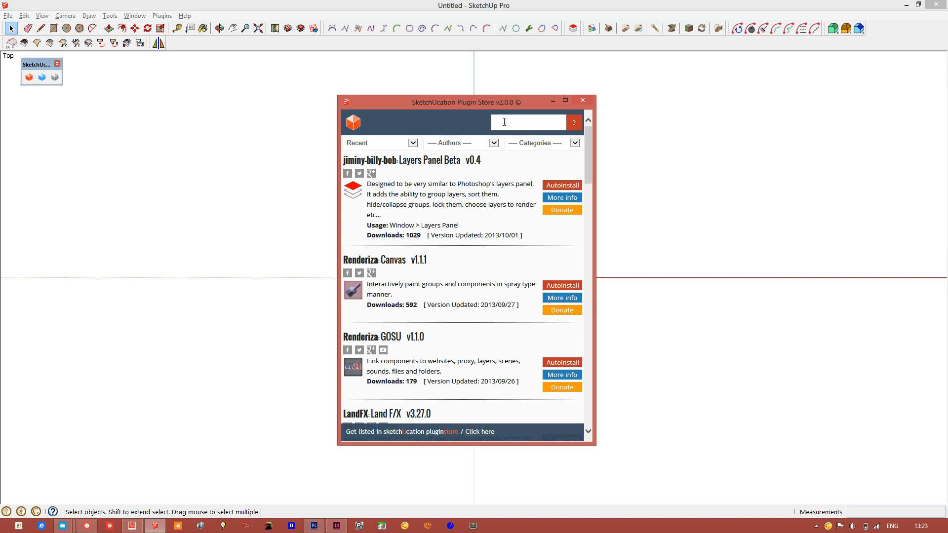
{"action": "type", "text": "roto"}
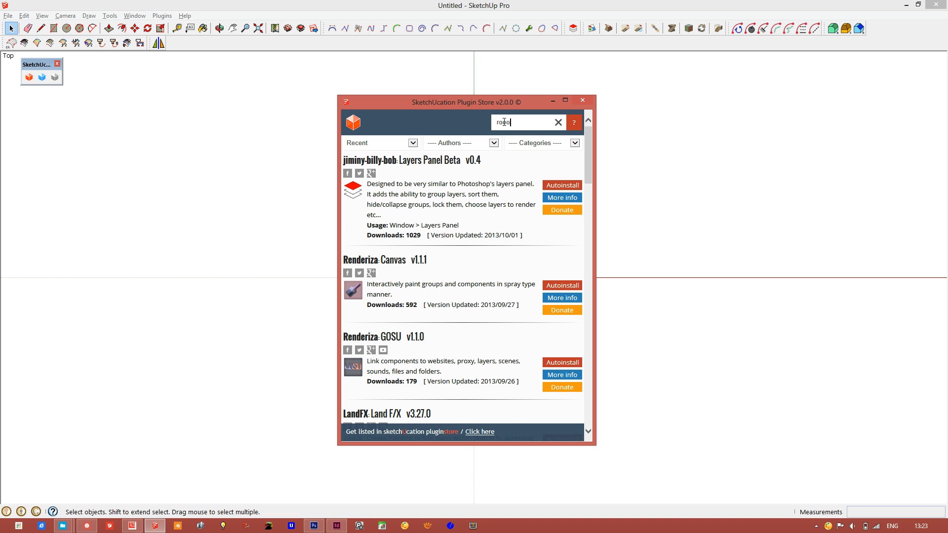
{"action": "left_click", "coordinate": [558, 122]}
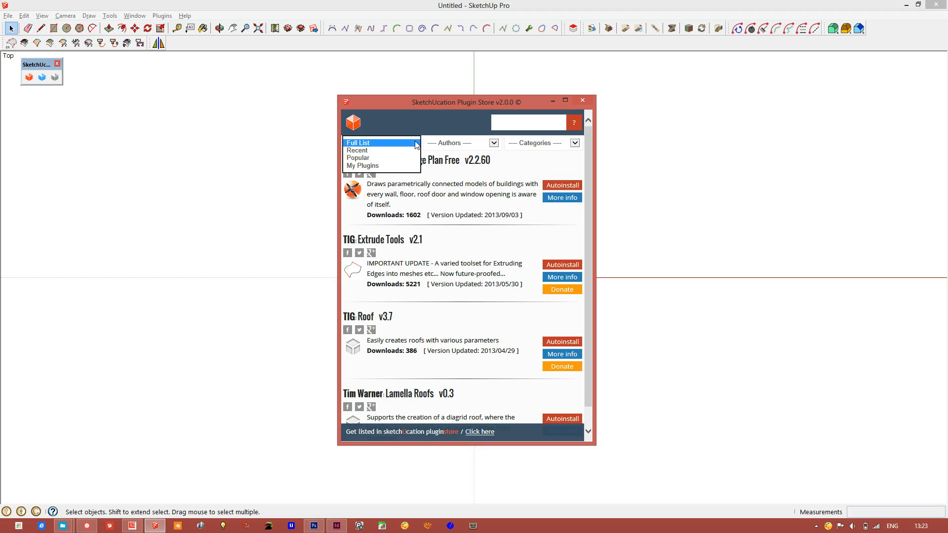
{"action": "mouse_move", "coordinate": [410, 169]}
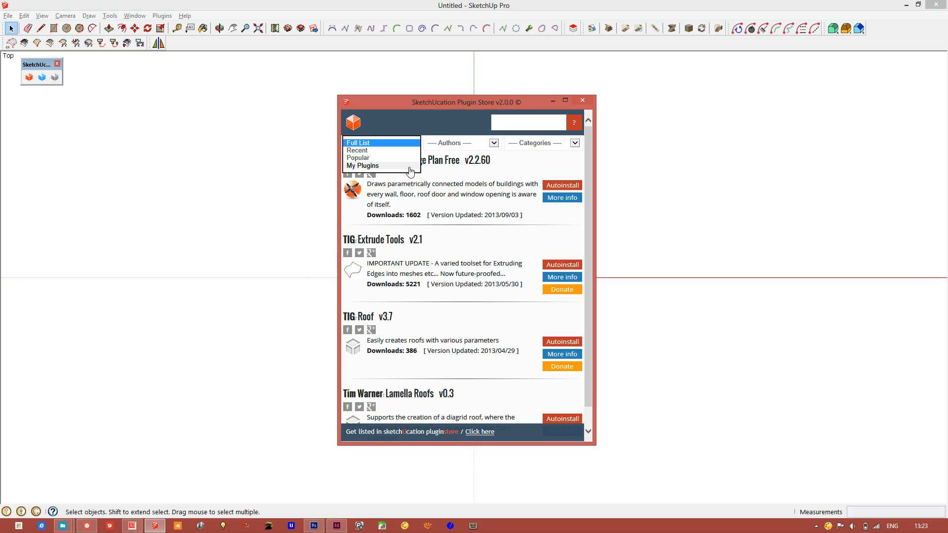
{"action": "mouse_move", "coordinate": [408, 147]}
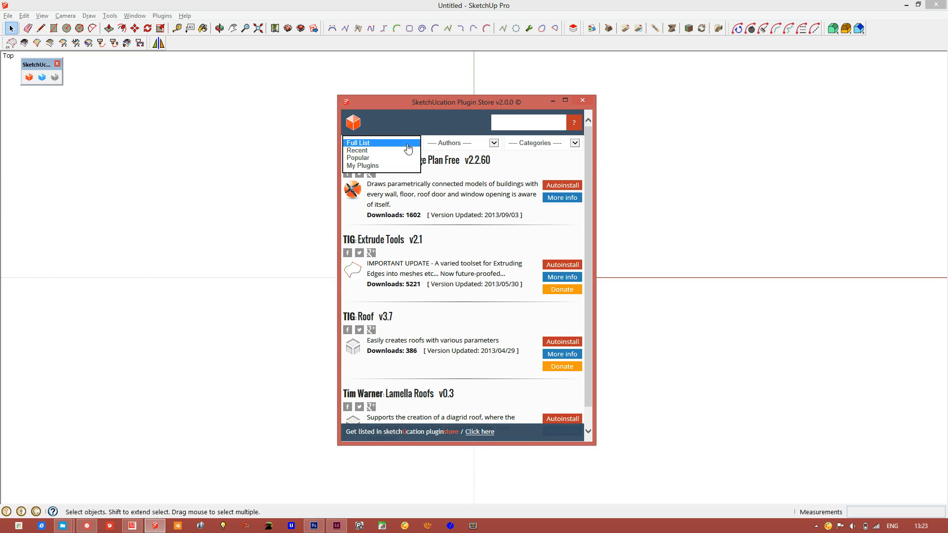
{"action": "mouse_move", "coordinate": [407, 159]}
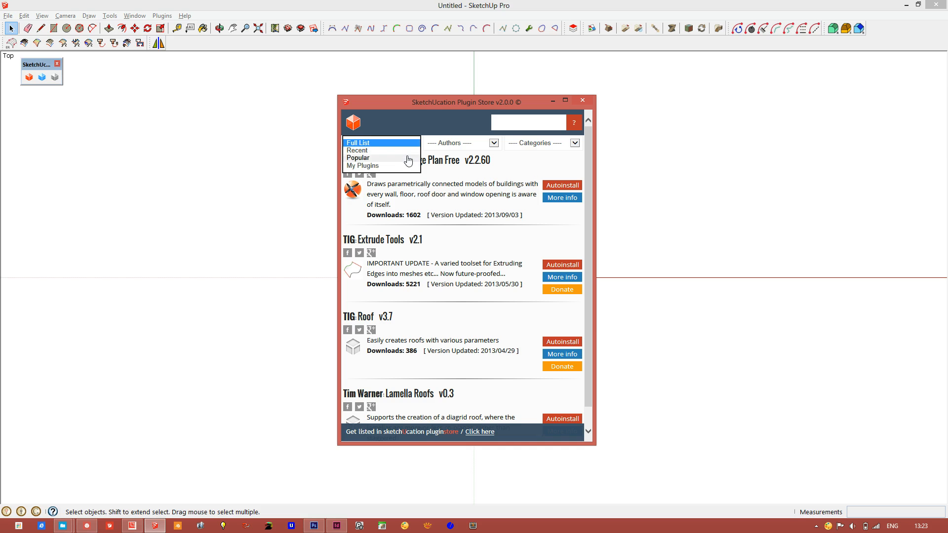
{"action": "mouse_move", "coordinate": [381, 148]}
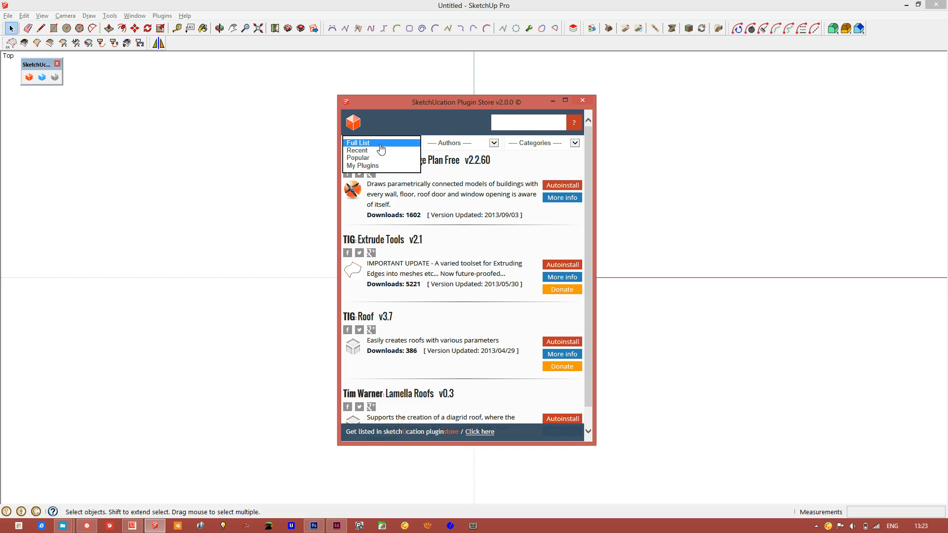
Switch the store listing to Full List and browse the plugin categories dropdown
{"action": "left_click", "coordinate": [359, 142]}
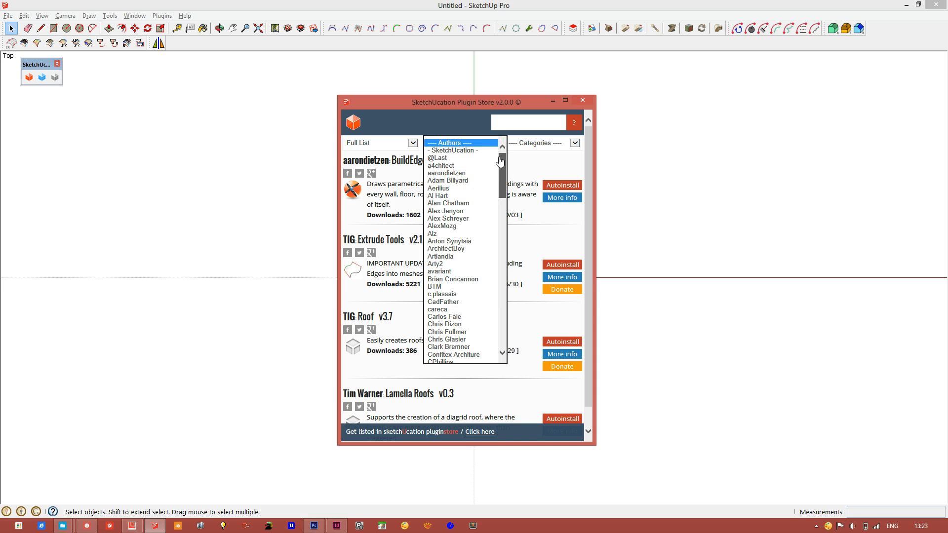
{"action": "scroll", "scroll_direction": "down", "scroll_amount": 3}
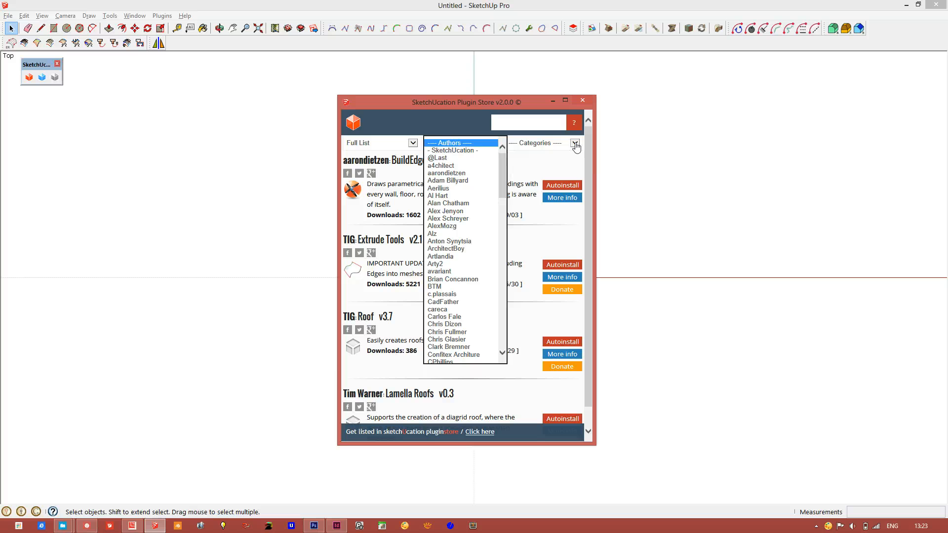
{"action": "left_click", "coordinate": [575, 144]}
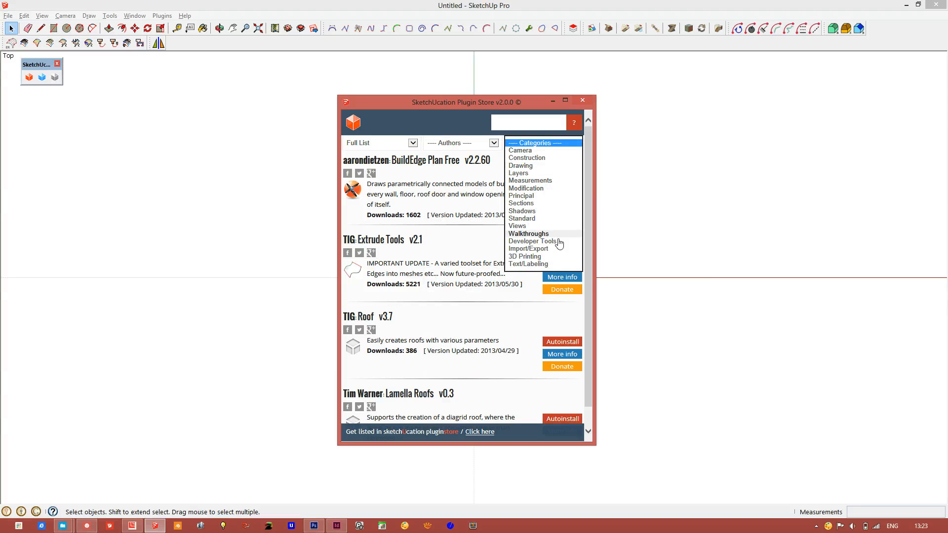
{"action": "mouse_move", "coordinate": [464, 138]}
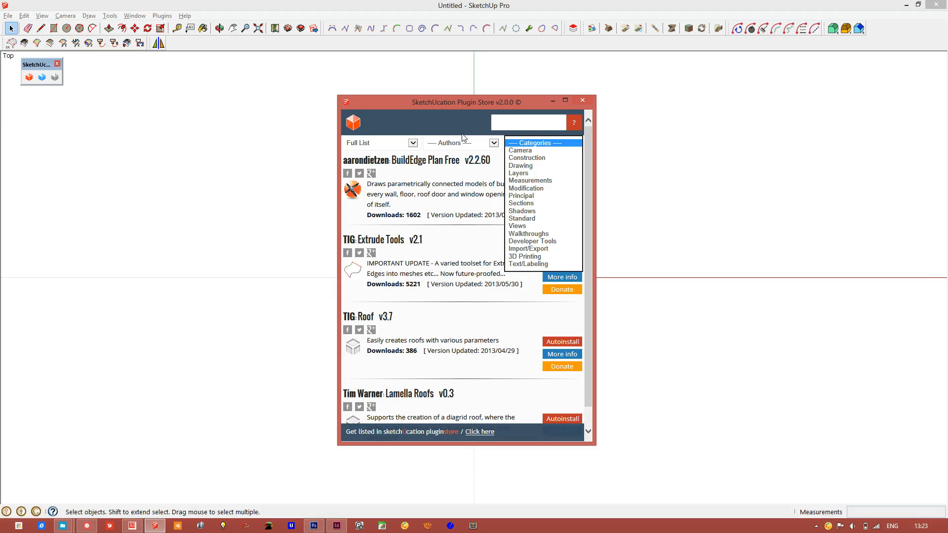
{"action": "left_click", "coordinate": [543, 142]}
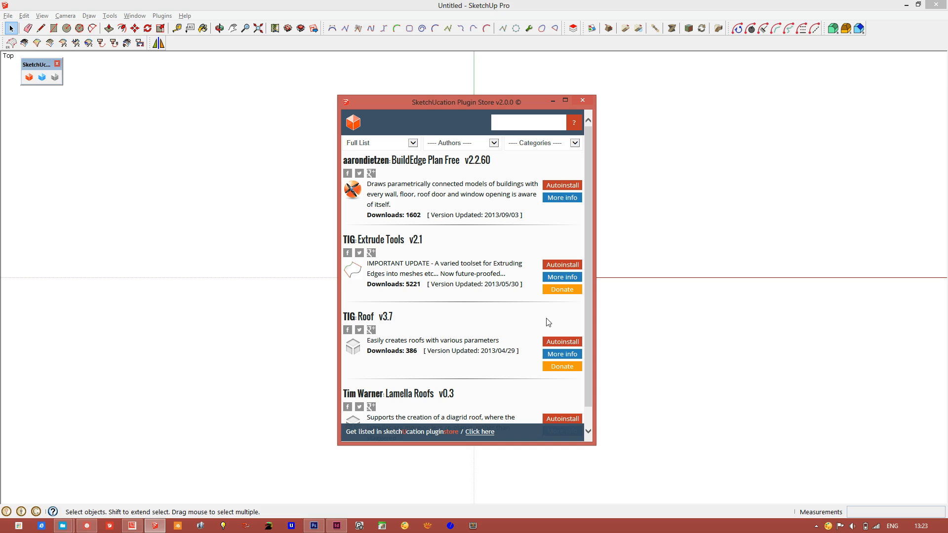
{"action": "mouse_move", "coordinate": [569, 356]}
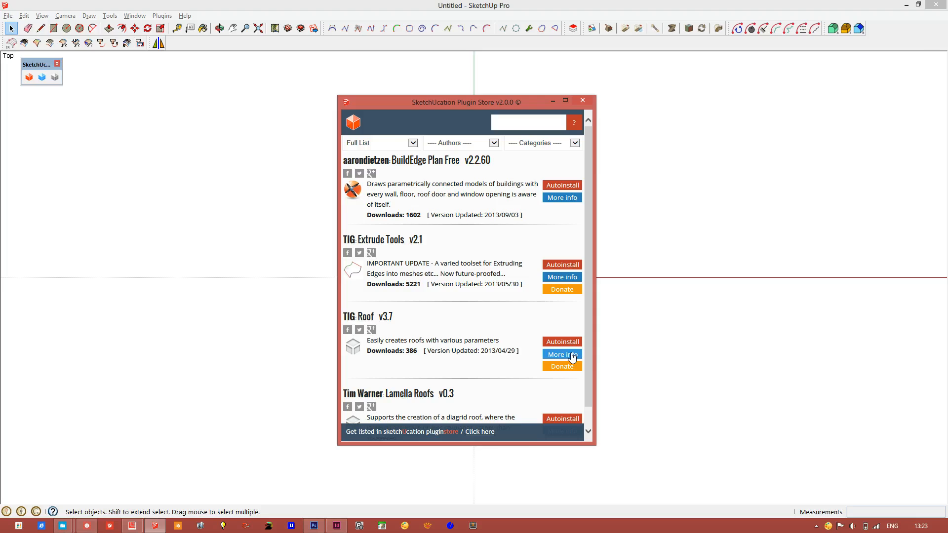
View the Roof v3.7 forum page via More info and briefly highlight its version notes
{"action": "left_click", "coordinate": [561, 354]}
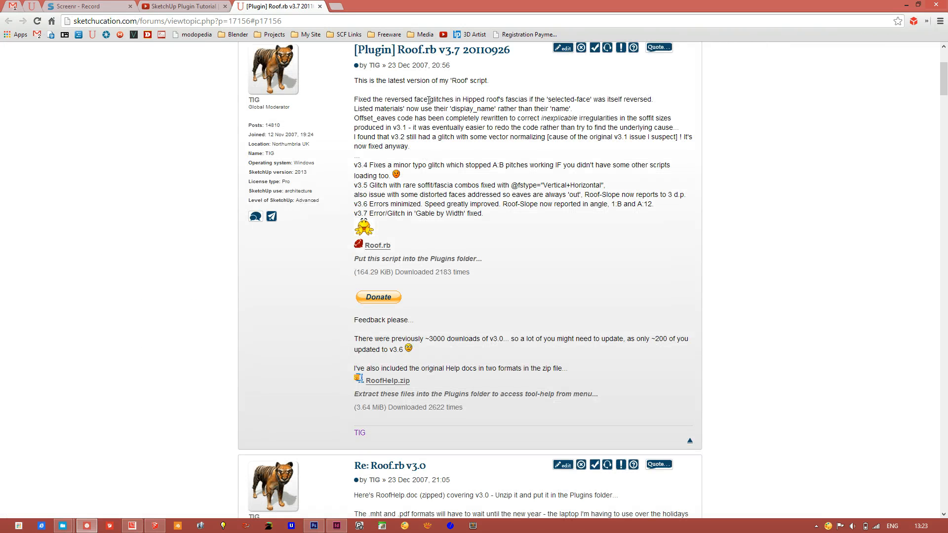
{"action": "left_click_drag", "start_coordinate": [353, 80], "coordinate": [524, 204]}
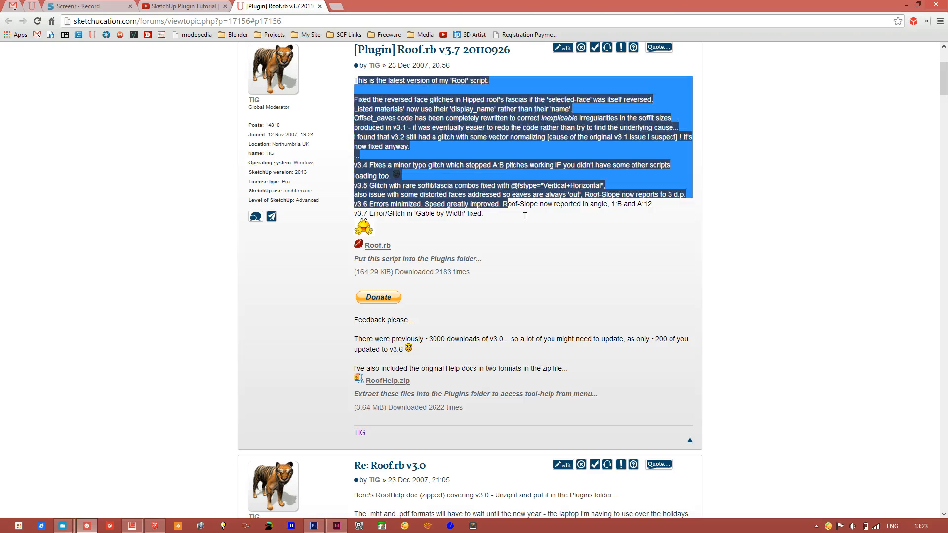
{"action": "left_click", "coordinate": [500, 202]}
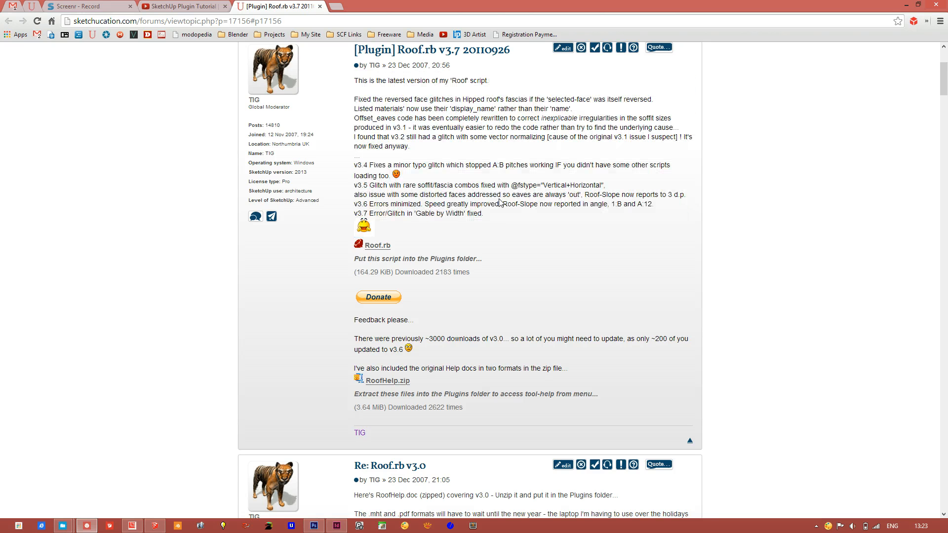
{"action": "mouse_move", "coordinate": [298, 348]}
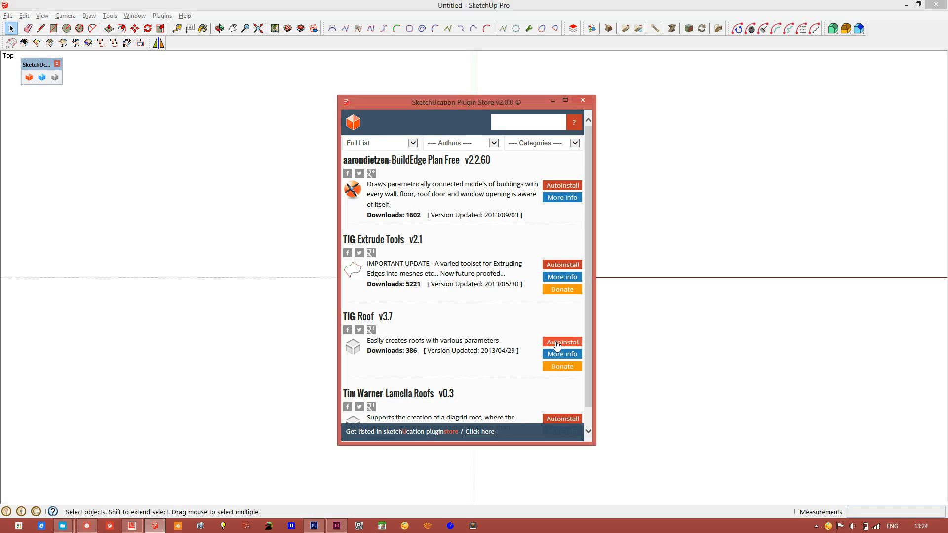
Autoinstall TIG's Roof v3.7, confirm the prompts, and check the Plugins menu for it
{"action": "left_click", "coordinate": [562, 341]}
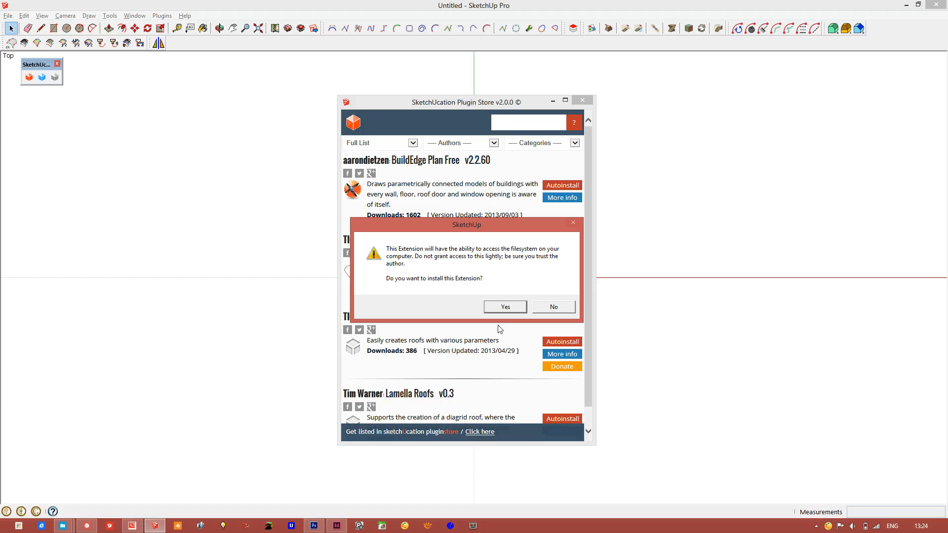
{"action": "left_click", "coordinate": [504, 306]}
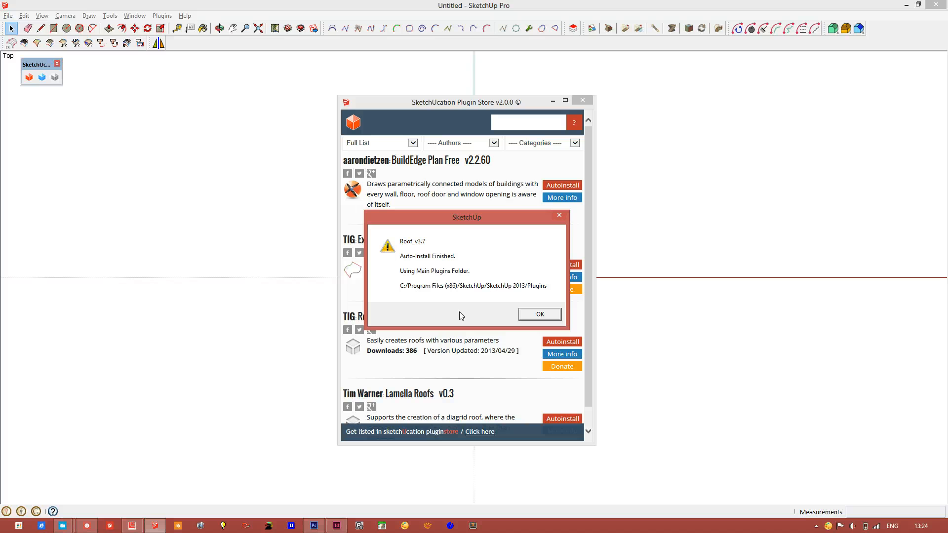
{"action": "mouse_move", "coordinate": [474, 301]}
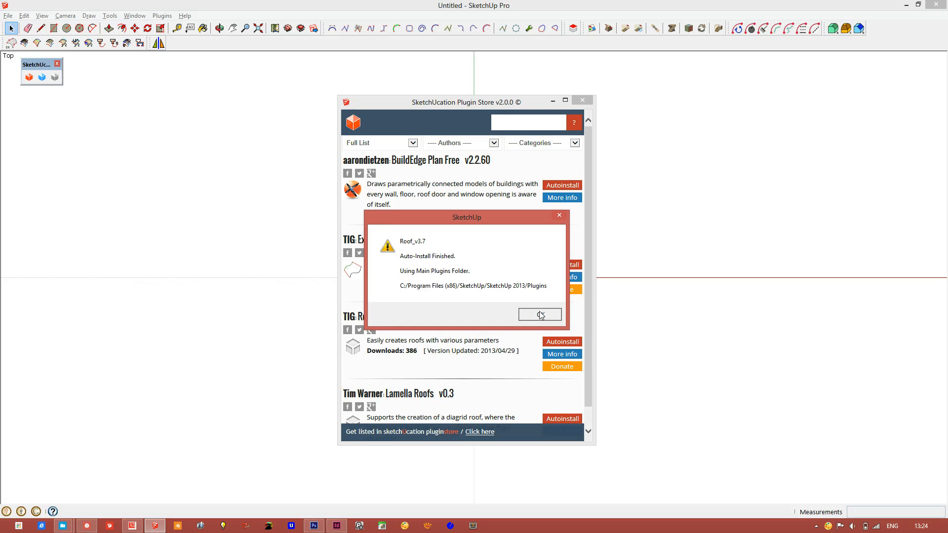
{"action": "left_click", "coordinate": [539, 315]}
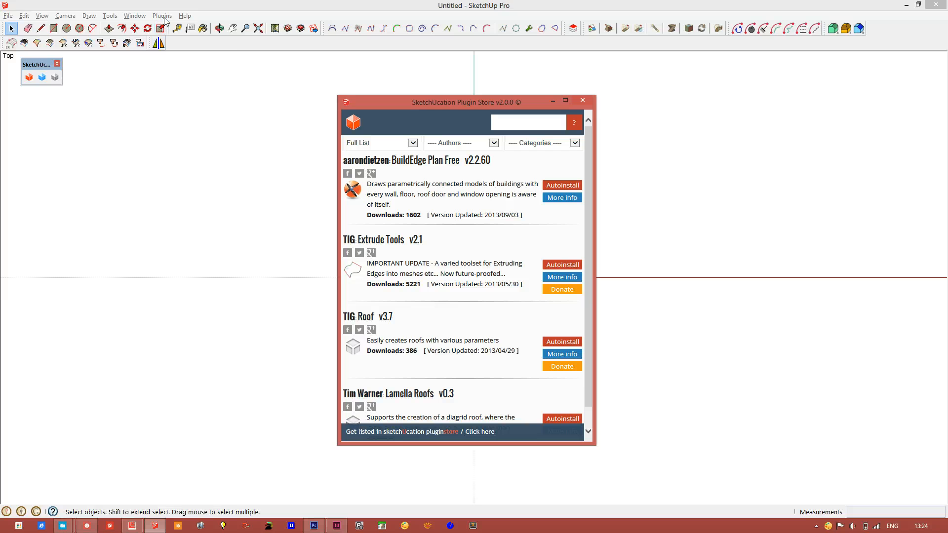
{"action": "left_click", "coordinate": [162, 16]}
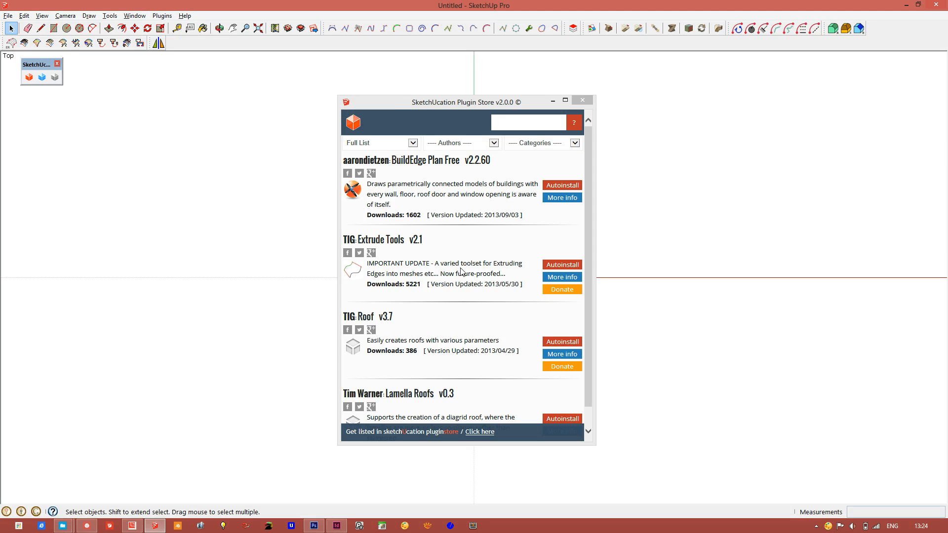
Search the store for 'curve', install Aerilius WireTool, and find Draw Wires (Catenary) under Plugins
{"action": "left_click", "coordinate": [528, 123]}
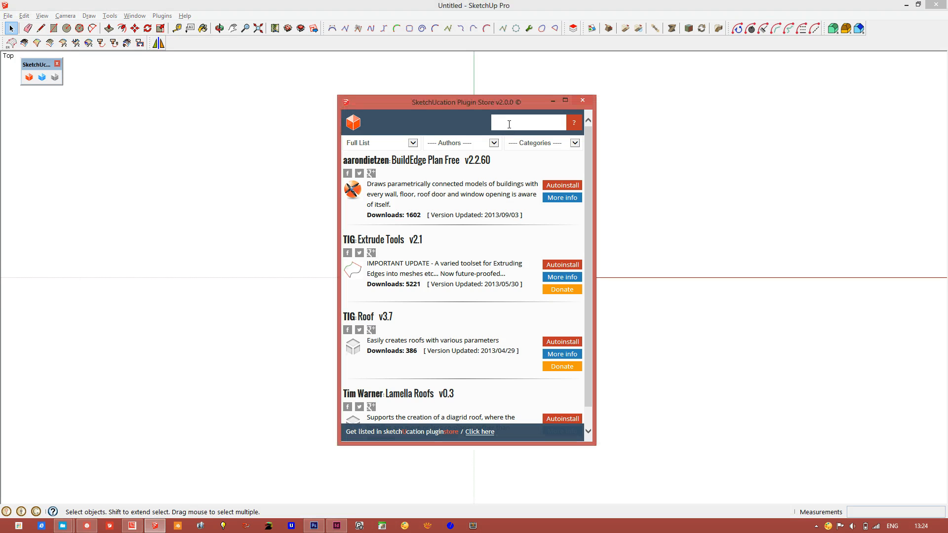
{"action": "type", "text": "curve"}
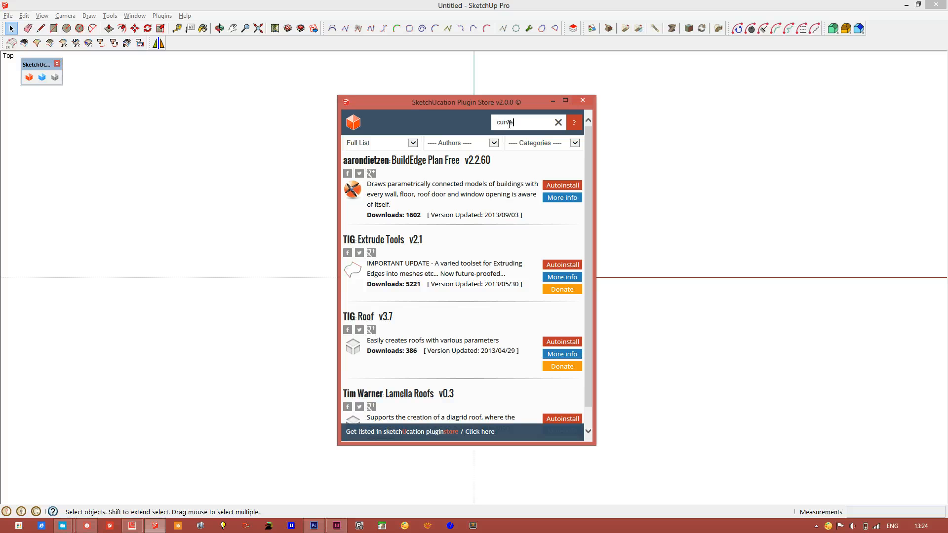
{"action": "left_click", "coordinate": [558, 122]}
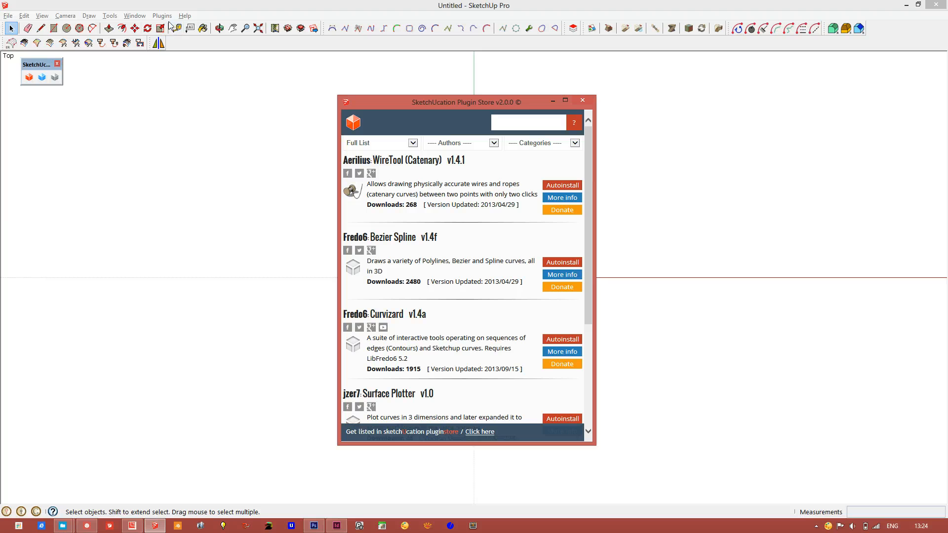
{"action": "left_click", "coordinate": [163, 16]}
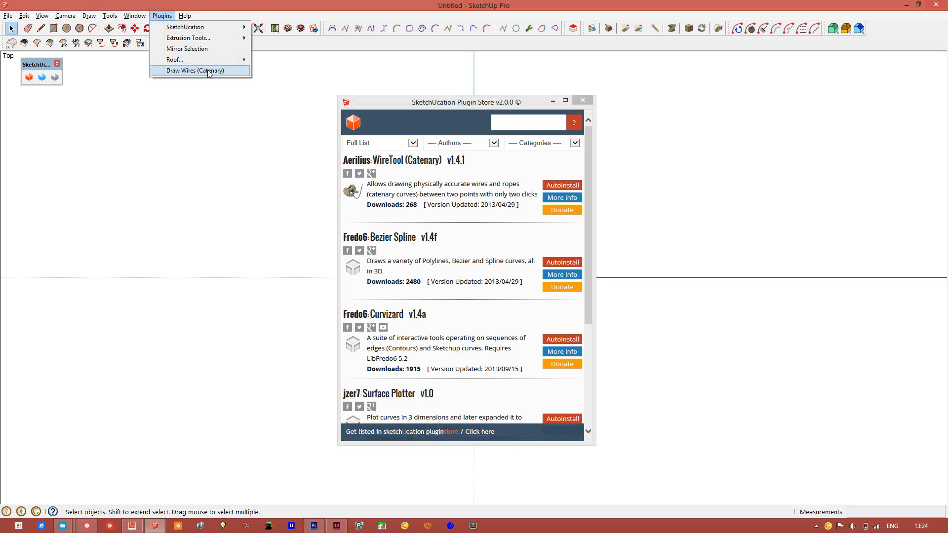
{"action": "left_click", "coordinate": [196, 71]}
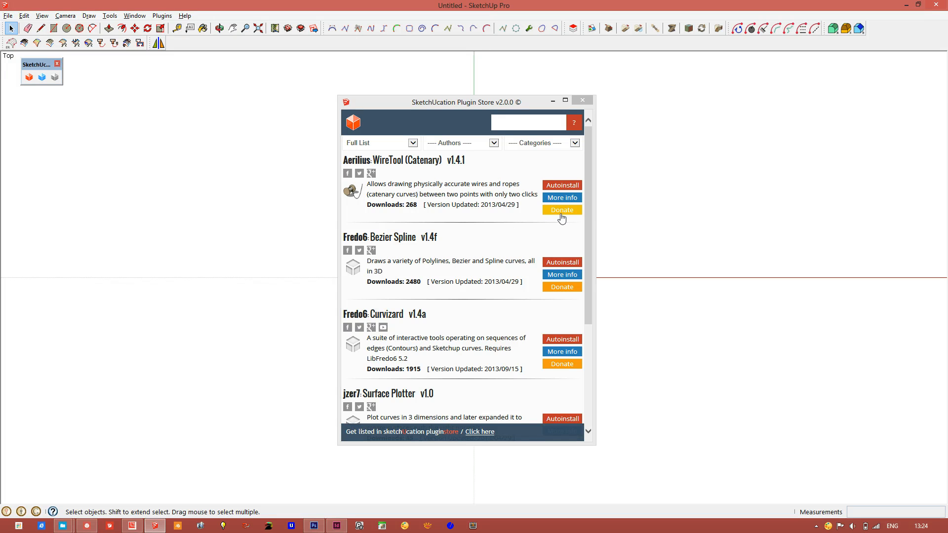
Place a catenary wire between two points on the left side of the model
{"action": "left_click", "coordinate": [561, 210]}
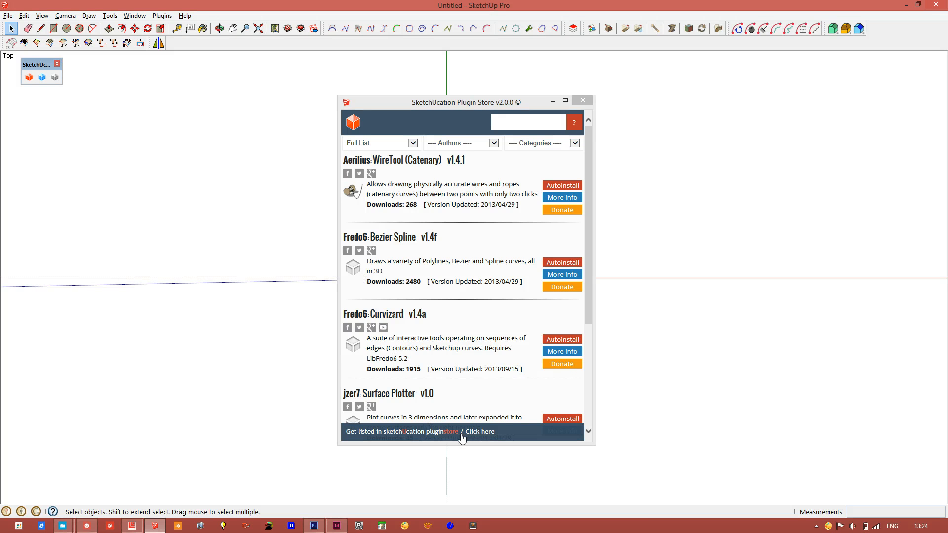
{"action": "mouse_move", "coordinate": [471, 434]}
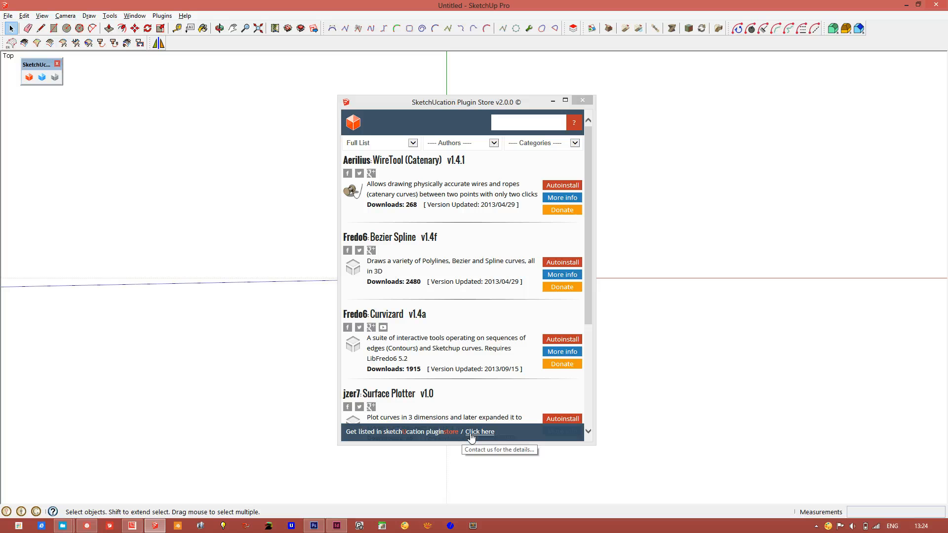
{"action": "mouse_move", "coordinate": [460, 417]}
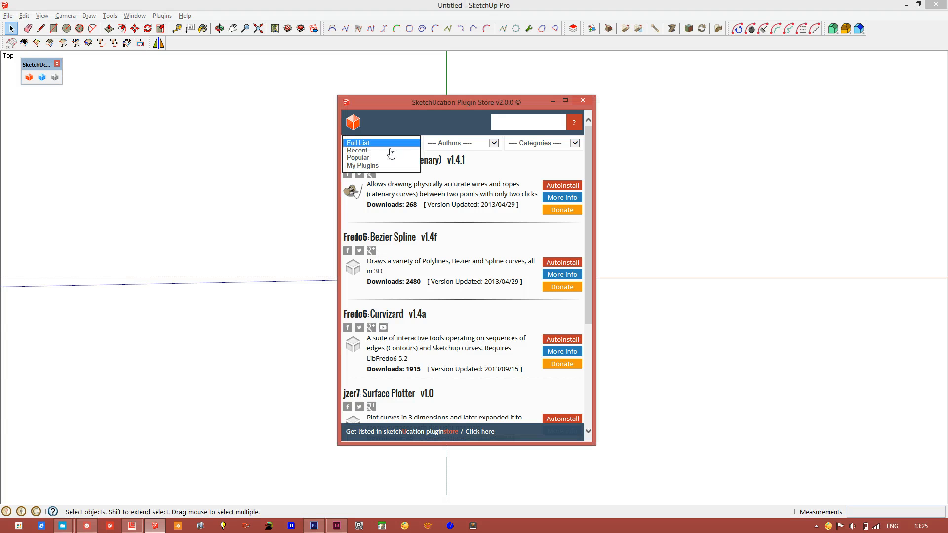
{"action": "mouse_move", "coordinate": [386, 169]}
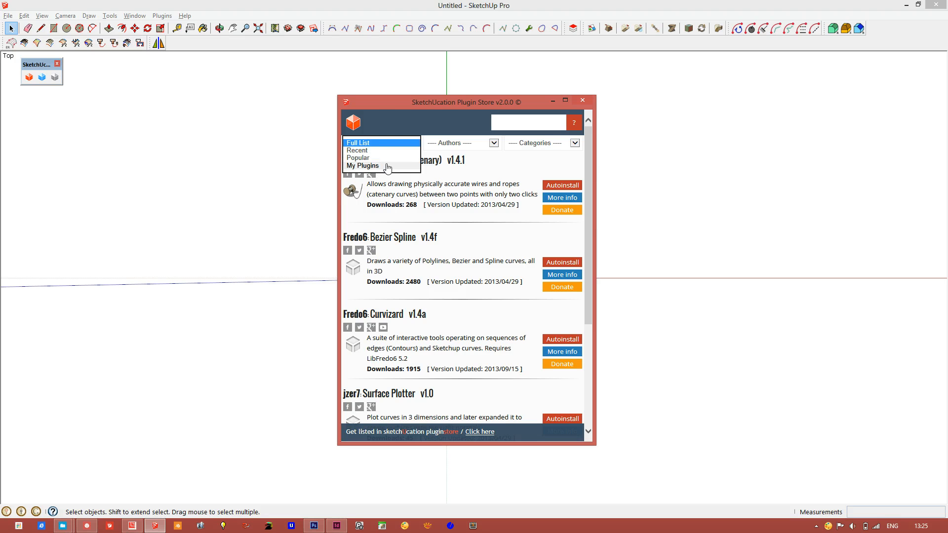
Filter the store to My Plugins and scroll through the installed list
{"action": "left_click", "coordinate": [362, 166]}
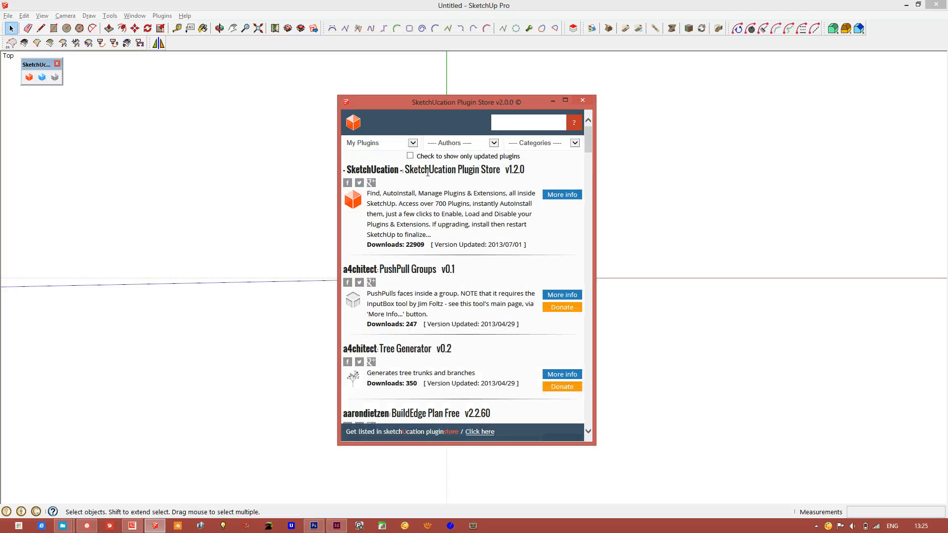
{"action": "scroll", "scroll_direction": "down", "scroll_amount": 3}
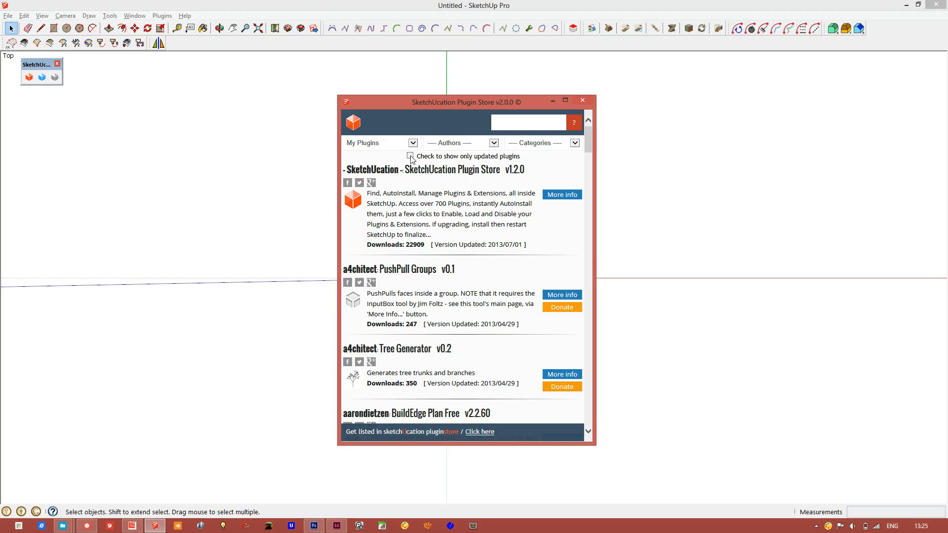
Show only updated plugins (none listed), then return the listing to Full List
{"action": "left_click", "coordinate": [411, 156]}
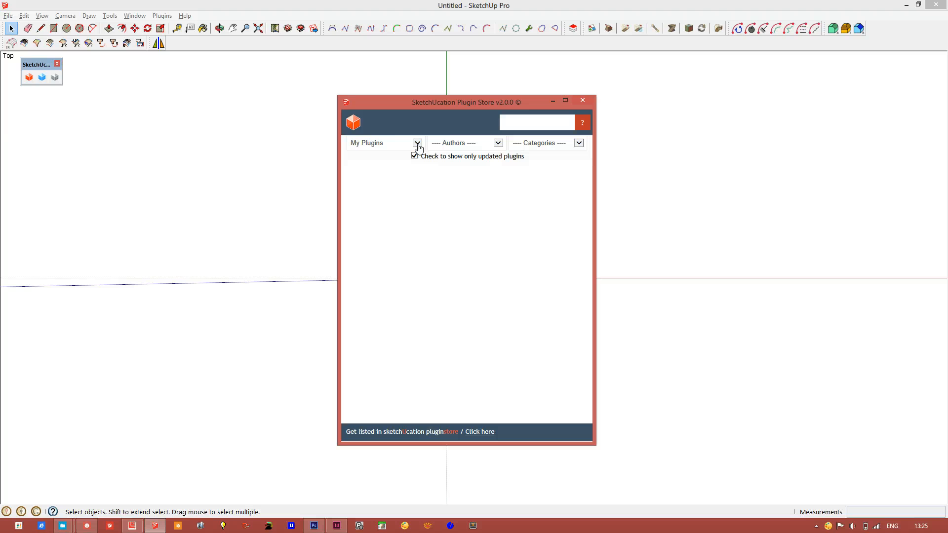
{"action": "left_click", "coordinate": [416, 142]}
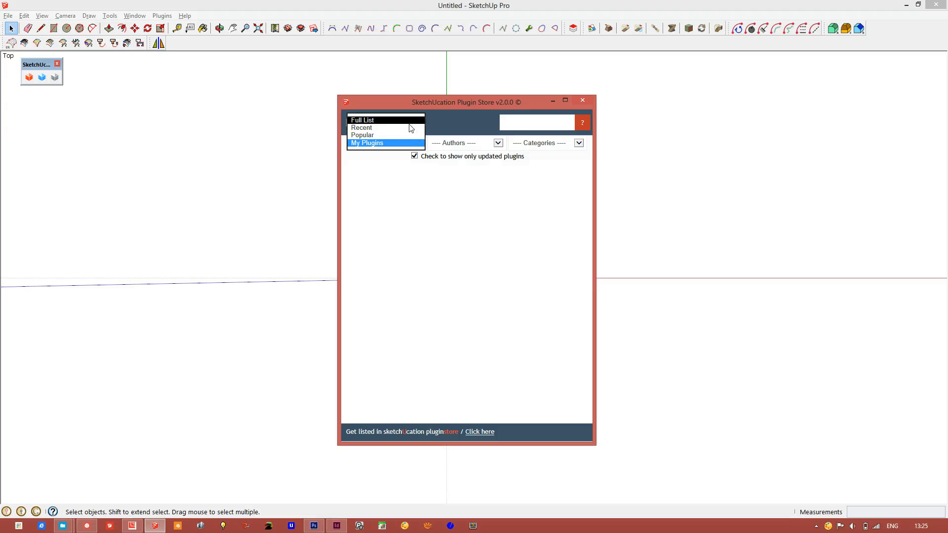
{"action": "left_click", "coordinate": [362, 119]}
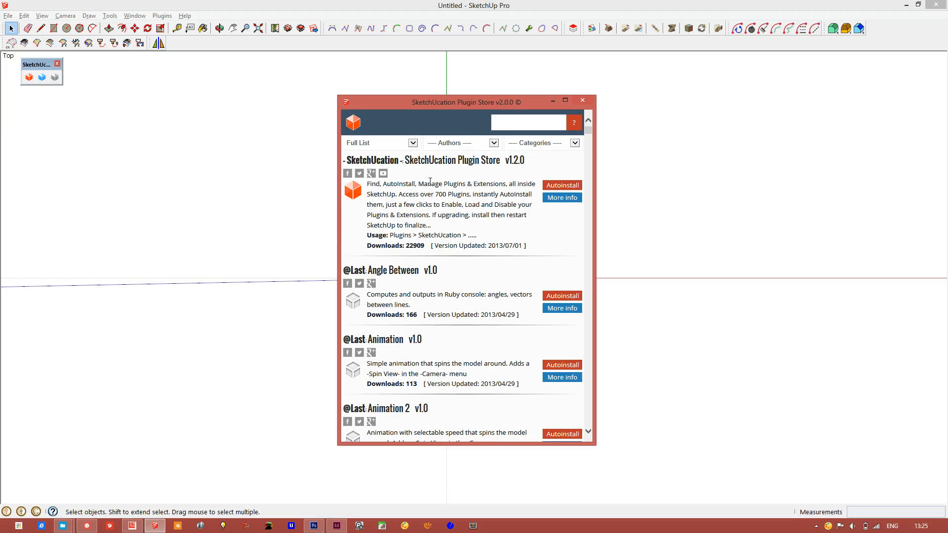